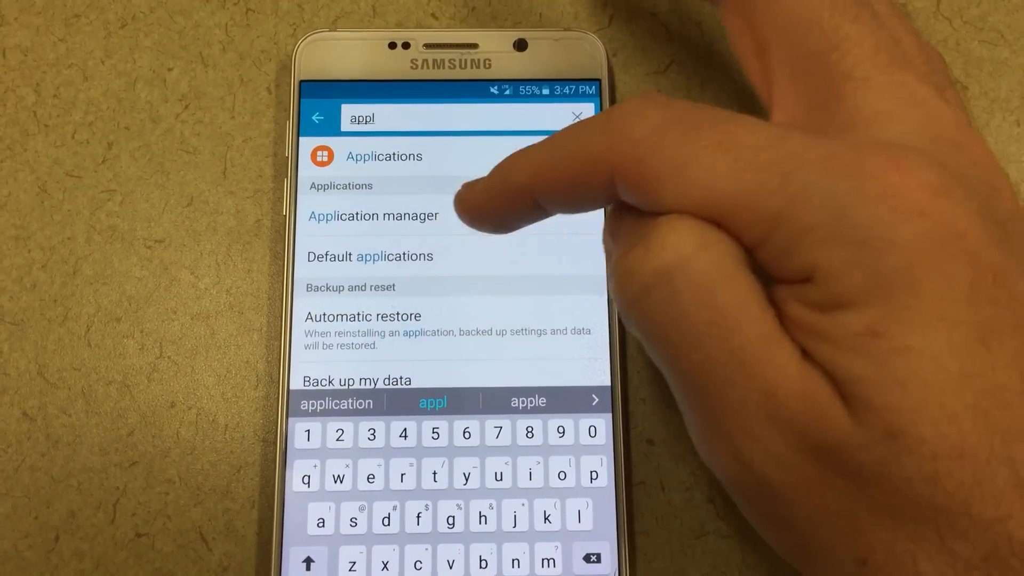
# - From Application manager's full app list, open the Bluetooth app's info page
pyautogui.click(373, 215)
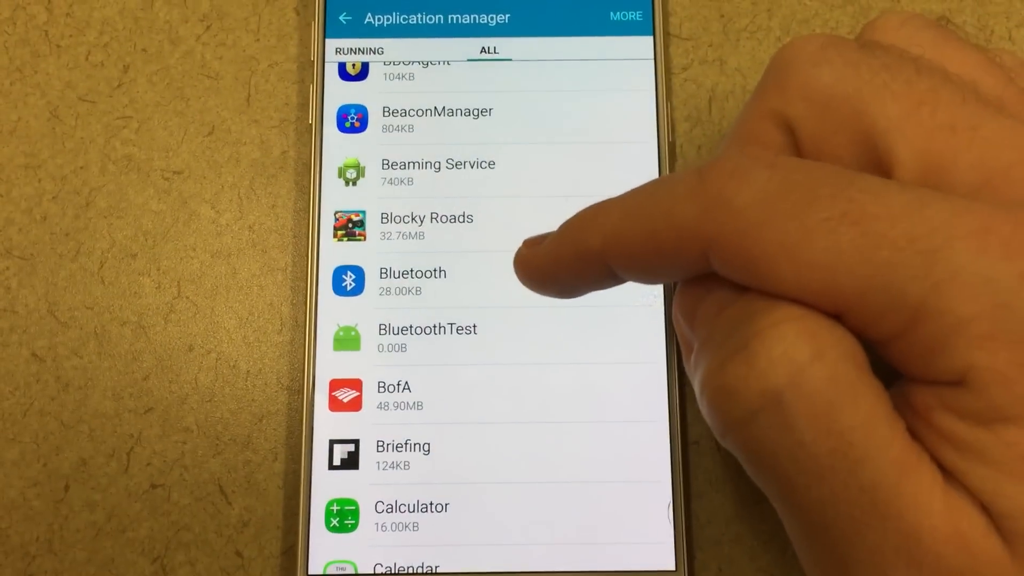
pyautogui.click(412, 281)
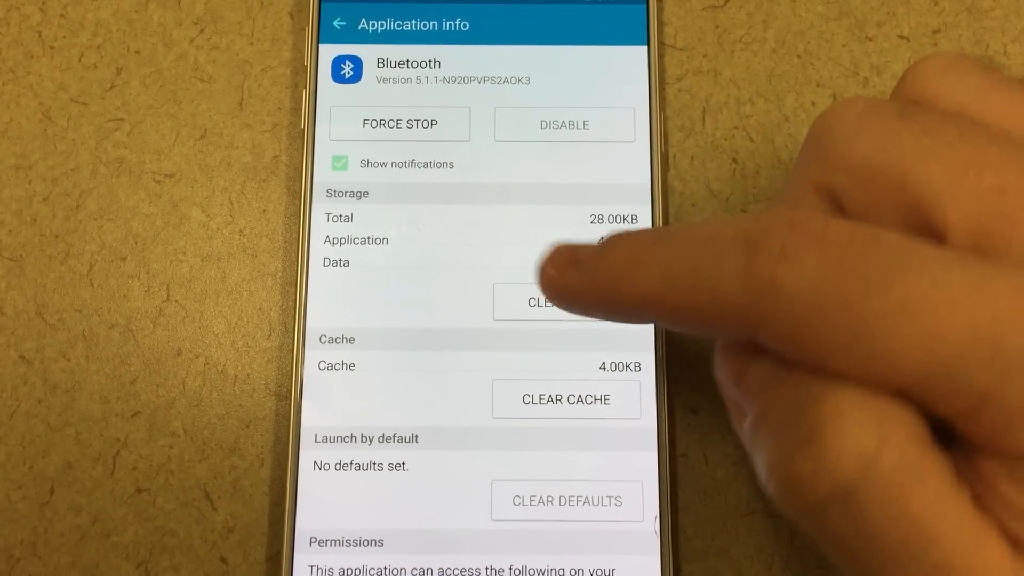
# - Clear the Bluetooth app's data and confirm, leaving data and cache at 0.00B
pyautogui.click(541, 303)
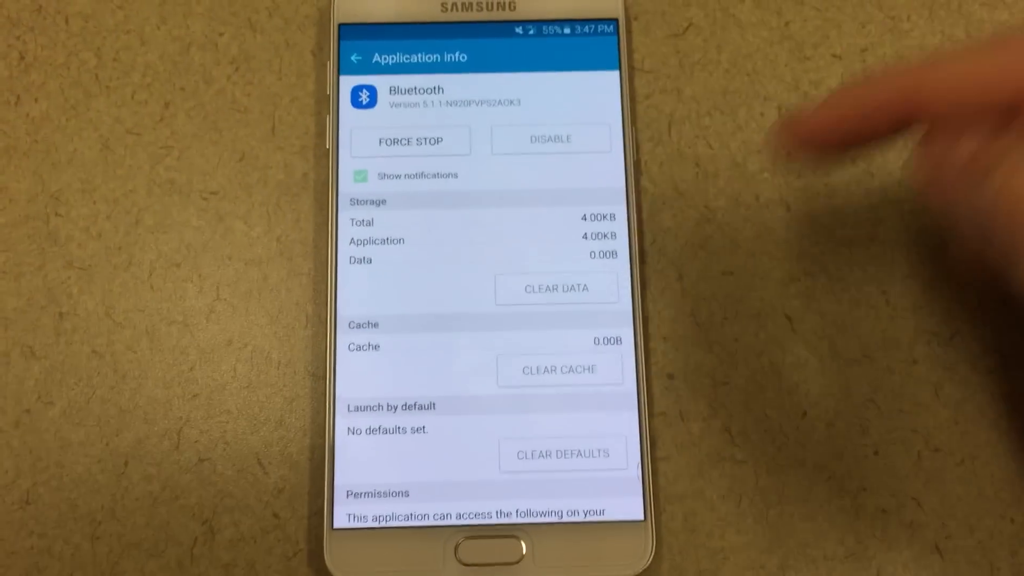
pyautogui.click(477, 549)
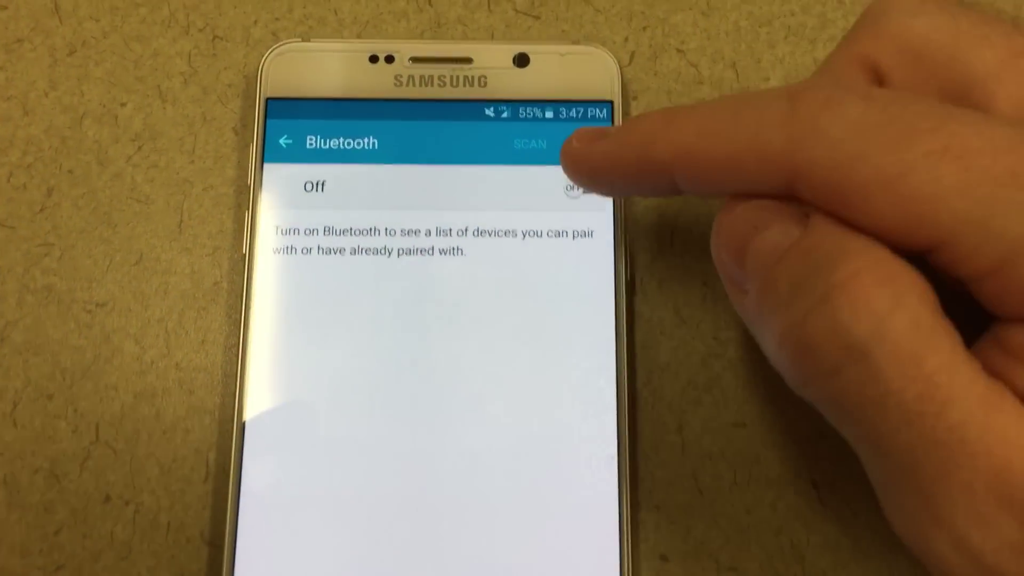
# - Switch Bluetooth on and stop scanning so the four paired devices show
pyautogui.click(576, 189)
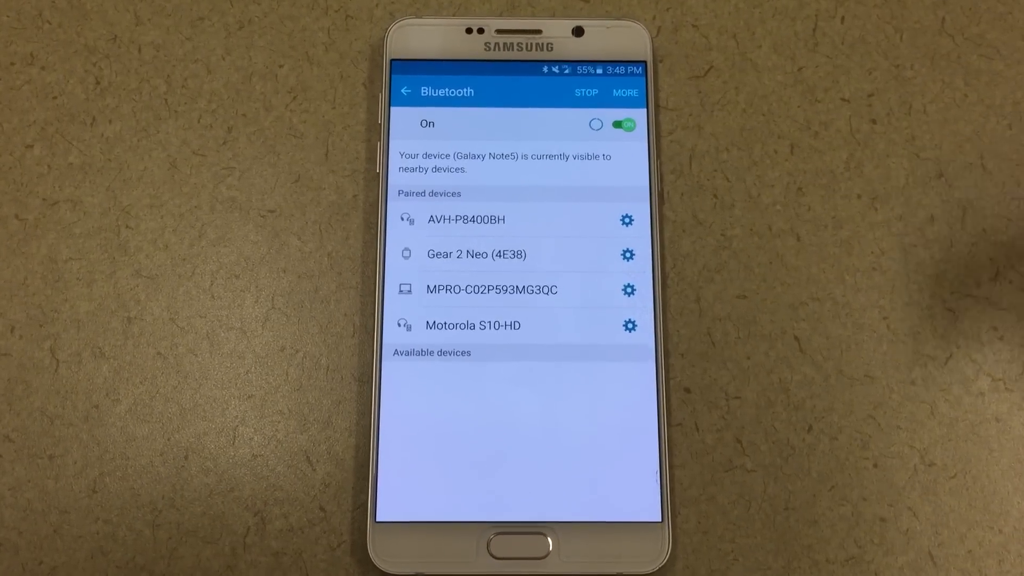
pyautogui.click(586, 92)
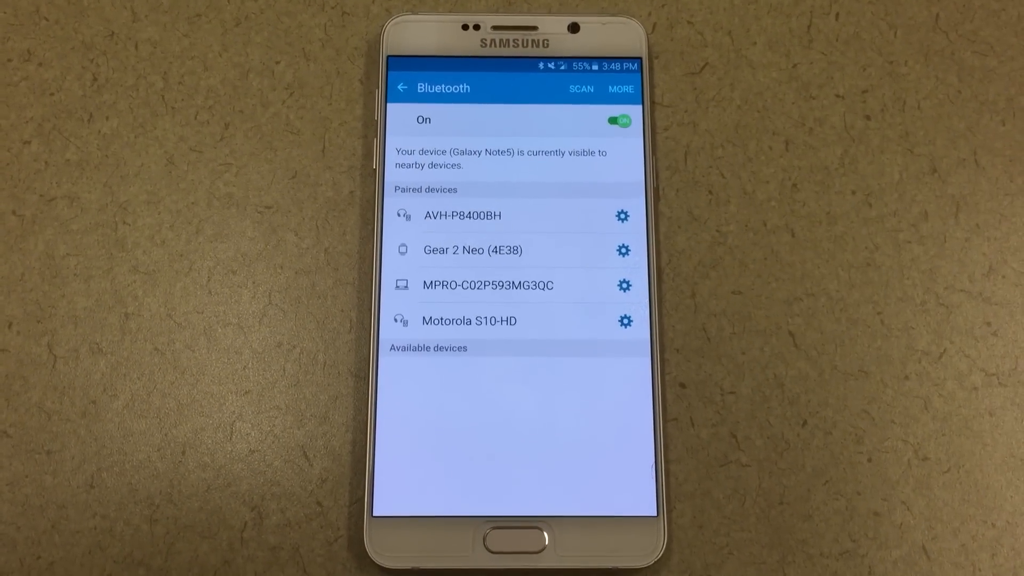